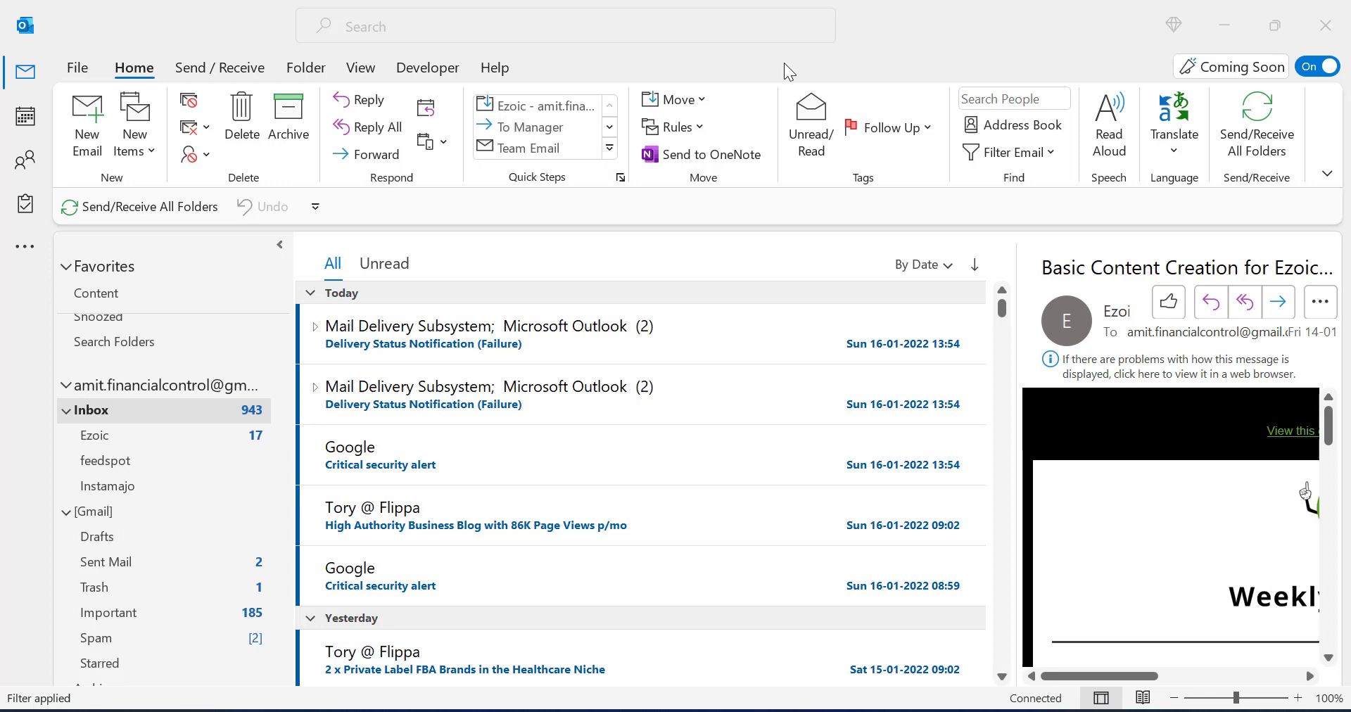
{"action": "mouse_move", "coordinate": [1011, 395]}
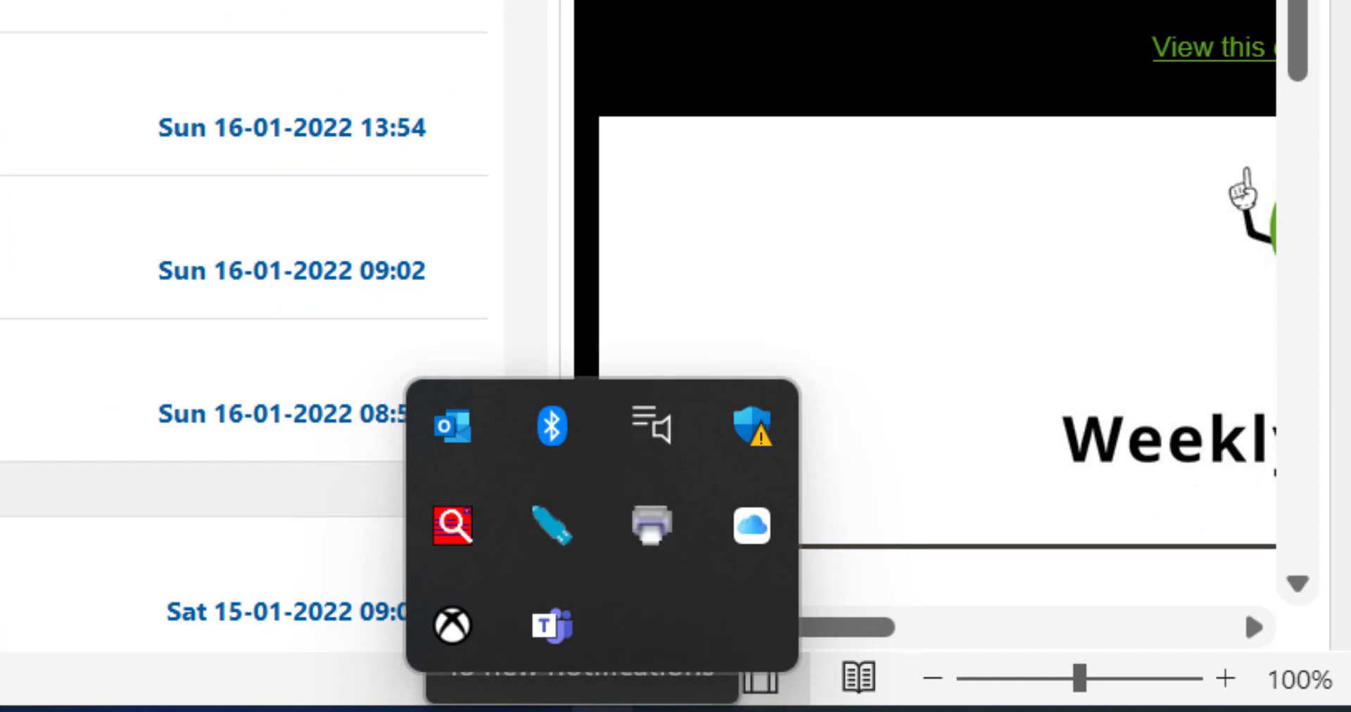
{"action": "mouse_move", "coordinate": [452, 427]}
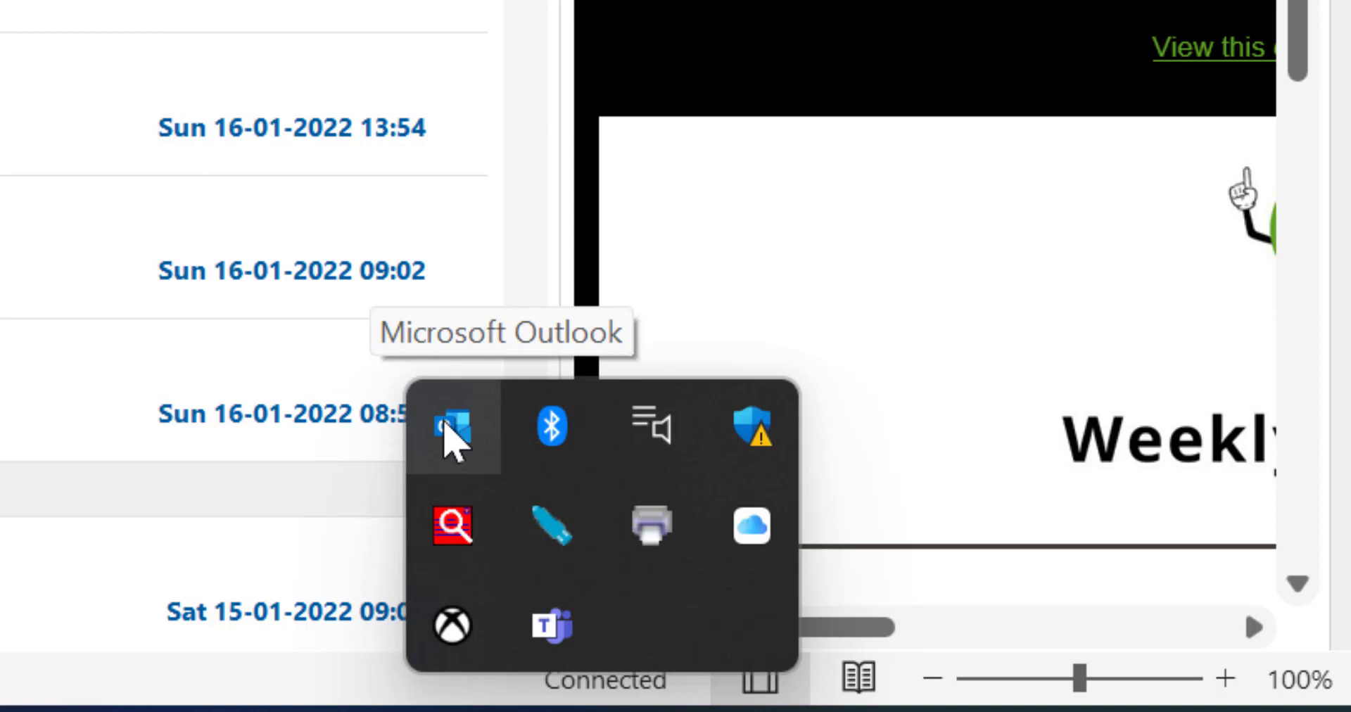
Enable Hide When Minimized from the Outlook system-tray icon's context menu
{"action": "right_click", "coordinate": [448, 431]}
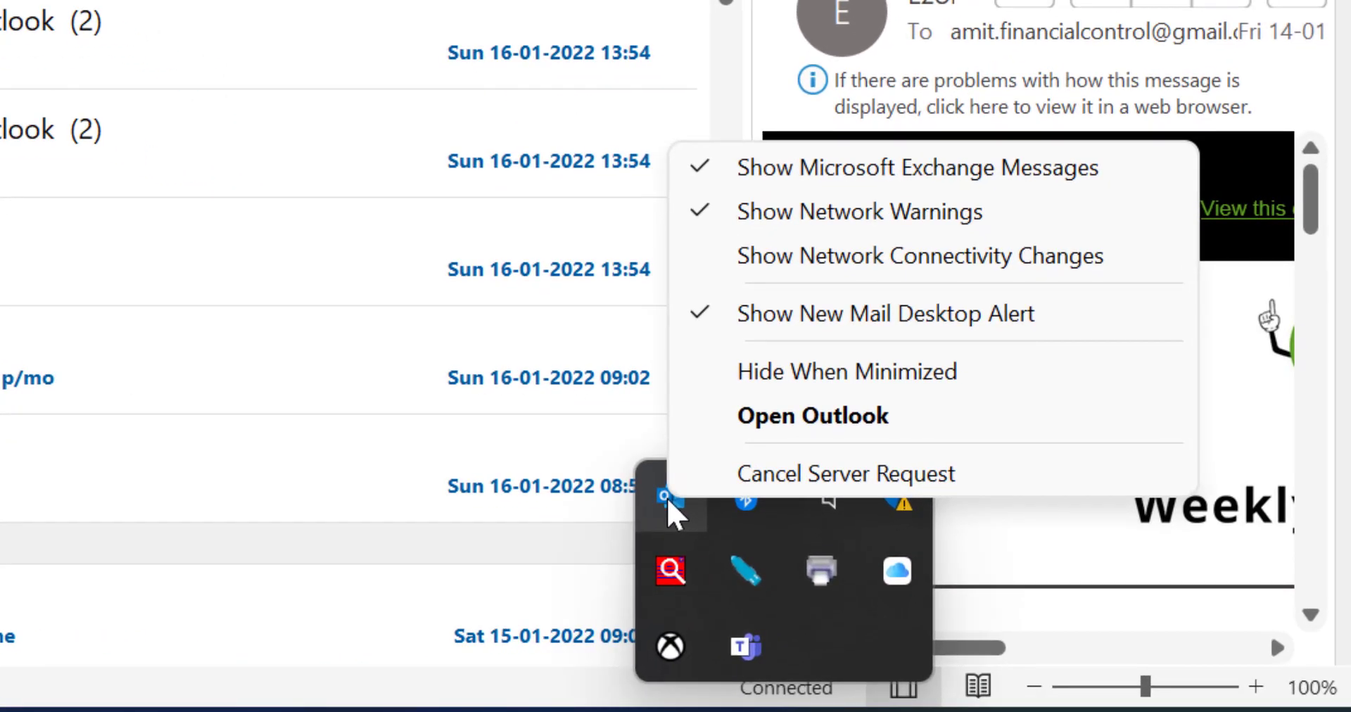
{"action": "mouse_move", "coordinate": [919, 254]}
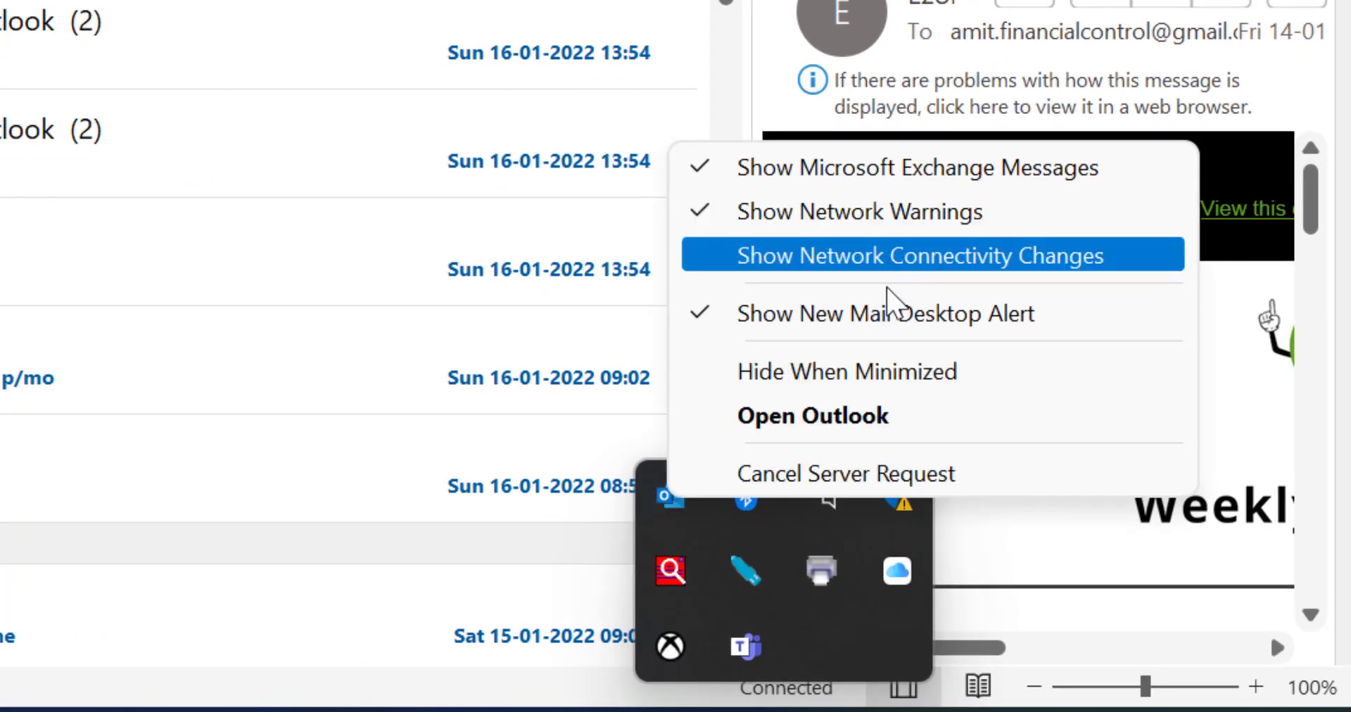
{"action": "mouse_move", "coordinate": [848, 380]}
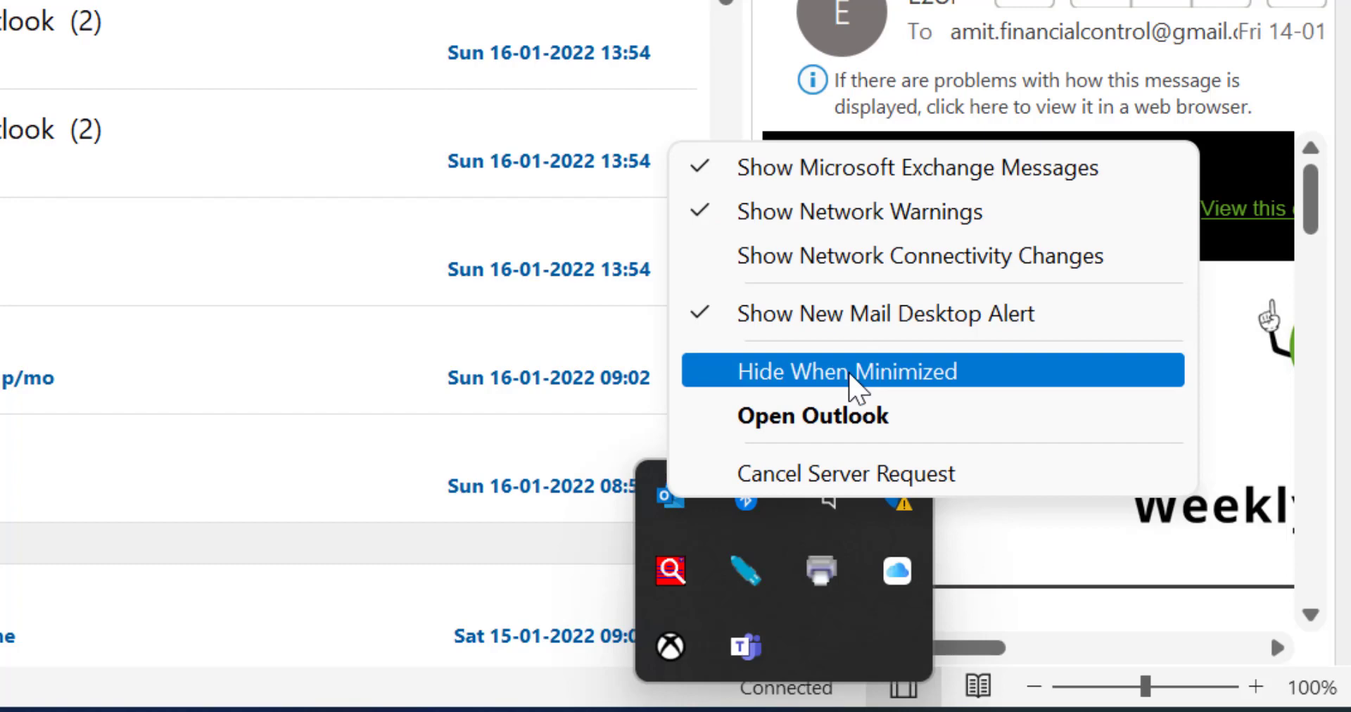
{"action": "left_click", "coordinate": [846, 370]}
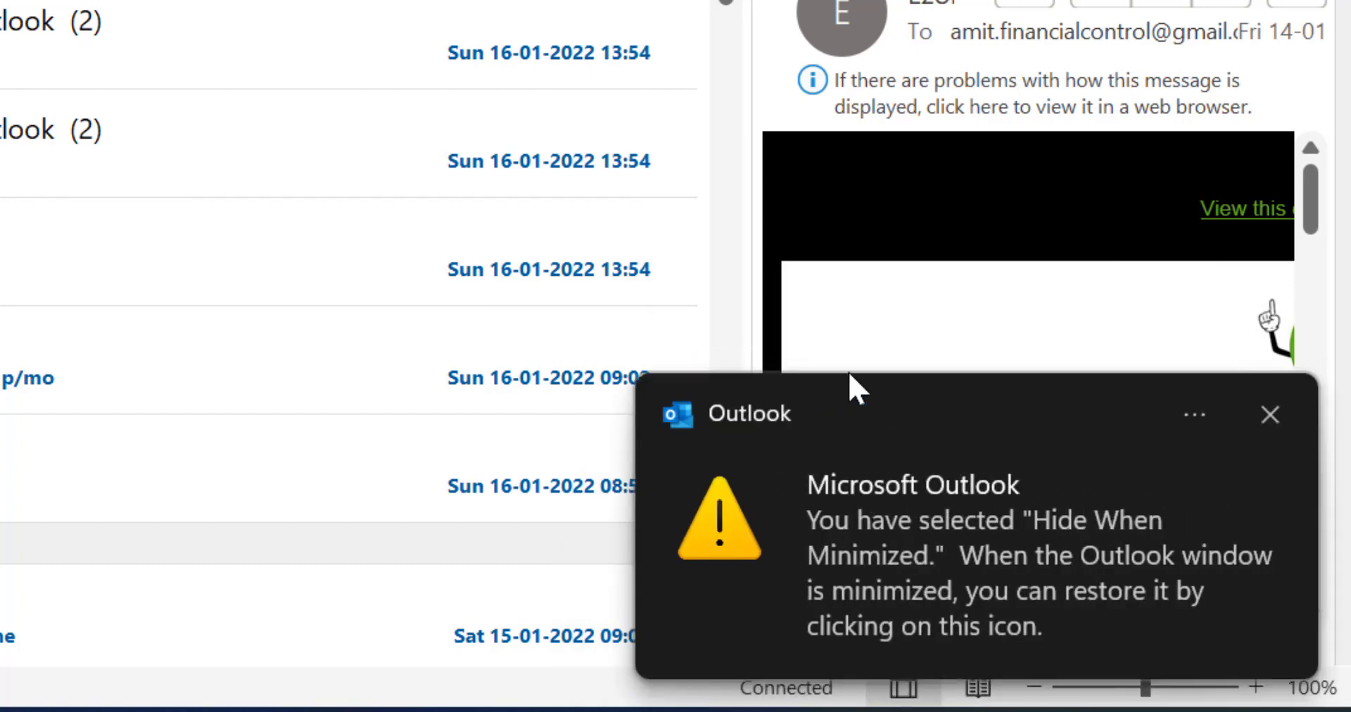
{"action": "mouse_move", "coordinate": [819, 564]}
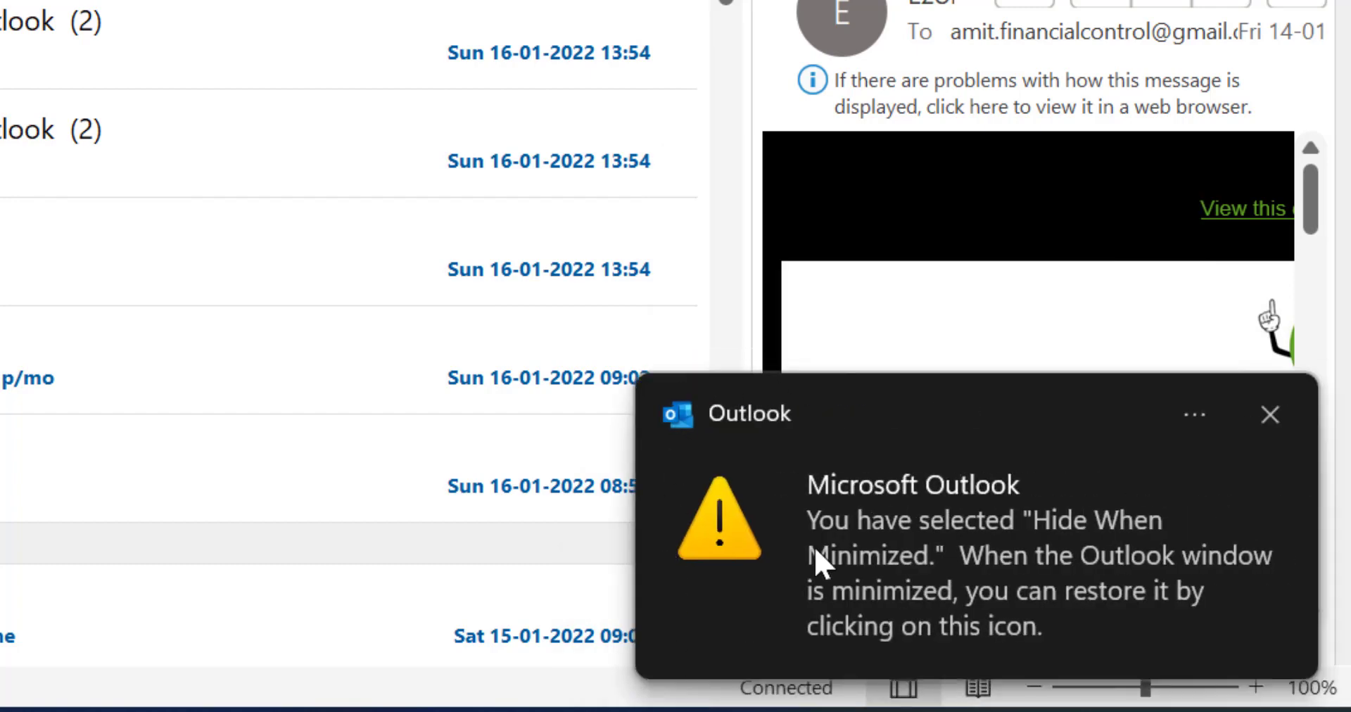
{"action": "mouse_move", "coordinate": [1034, 556]}
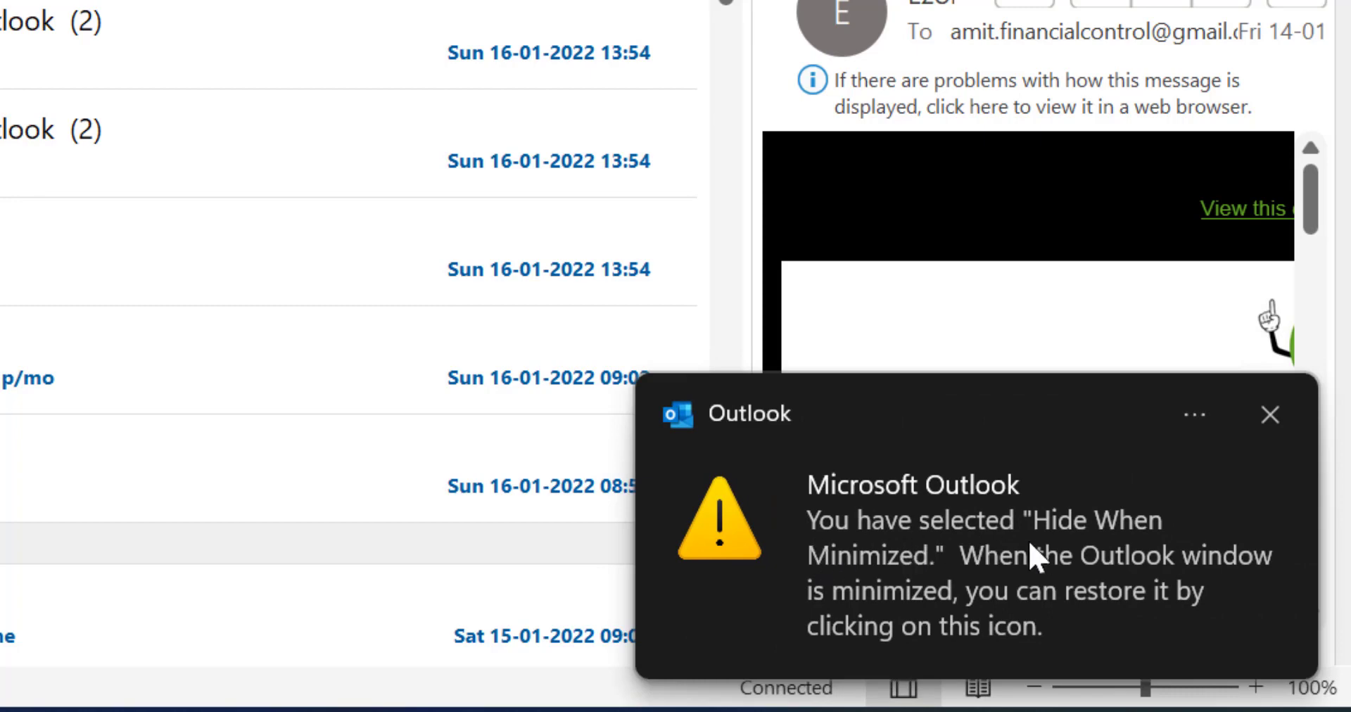
{"action": "mouse_move", "coordinate": [1100, 591]}
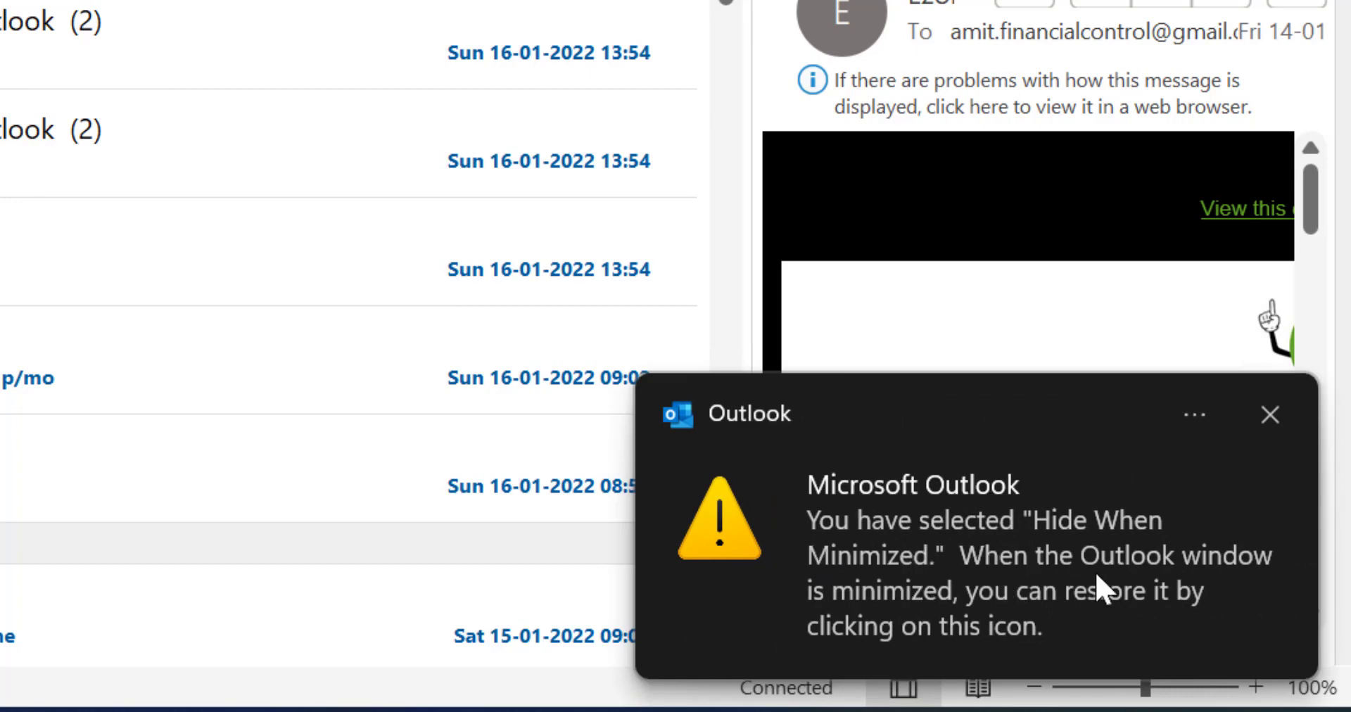
{"action": "mouse_move", "coordinate": [1059, 629]}
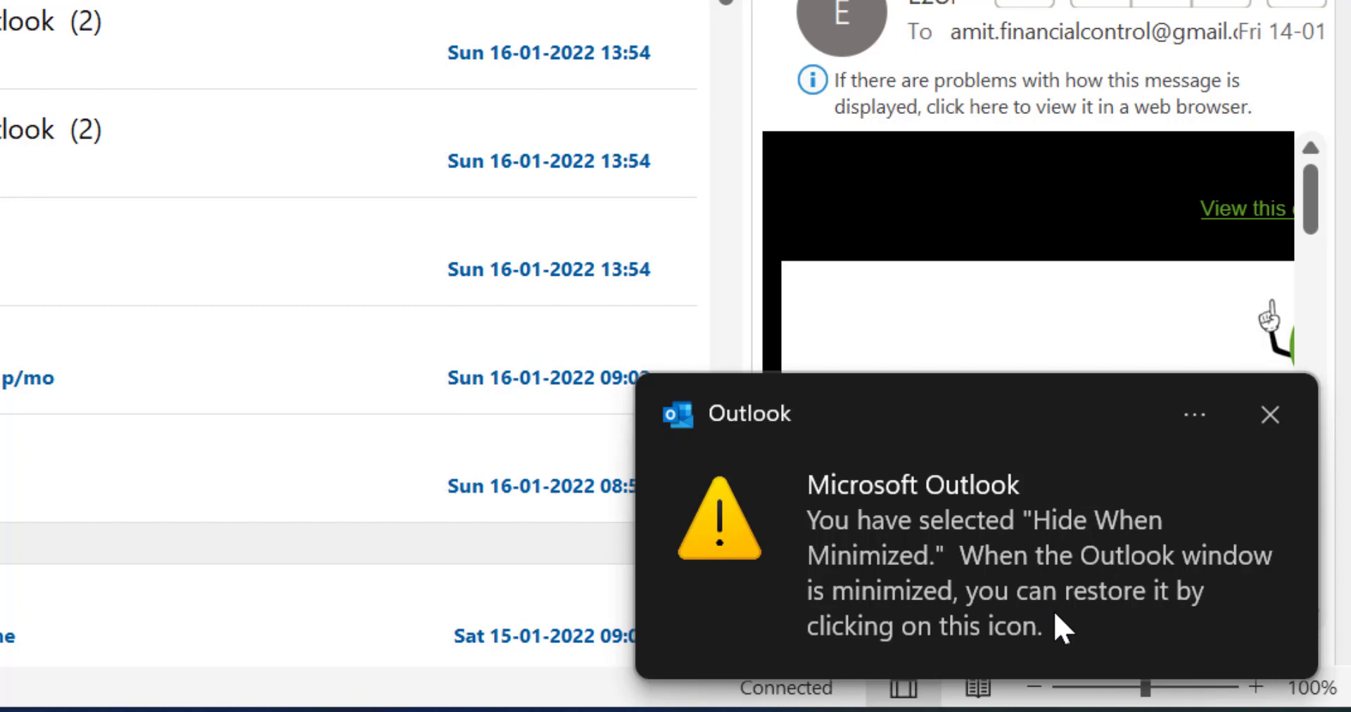
{"action": "mouse_move", "coordinate": [1016, 638]}
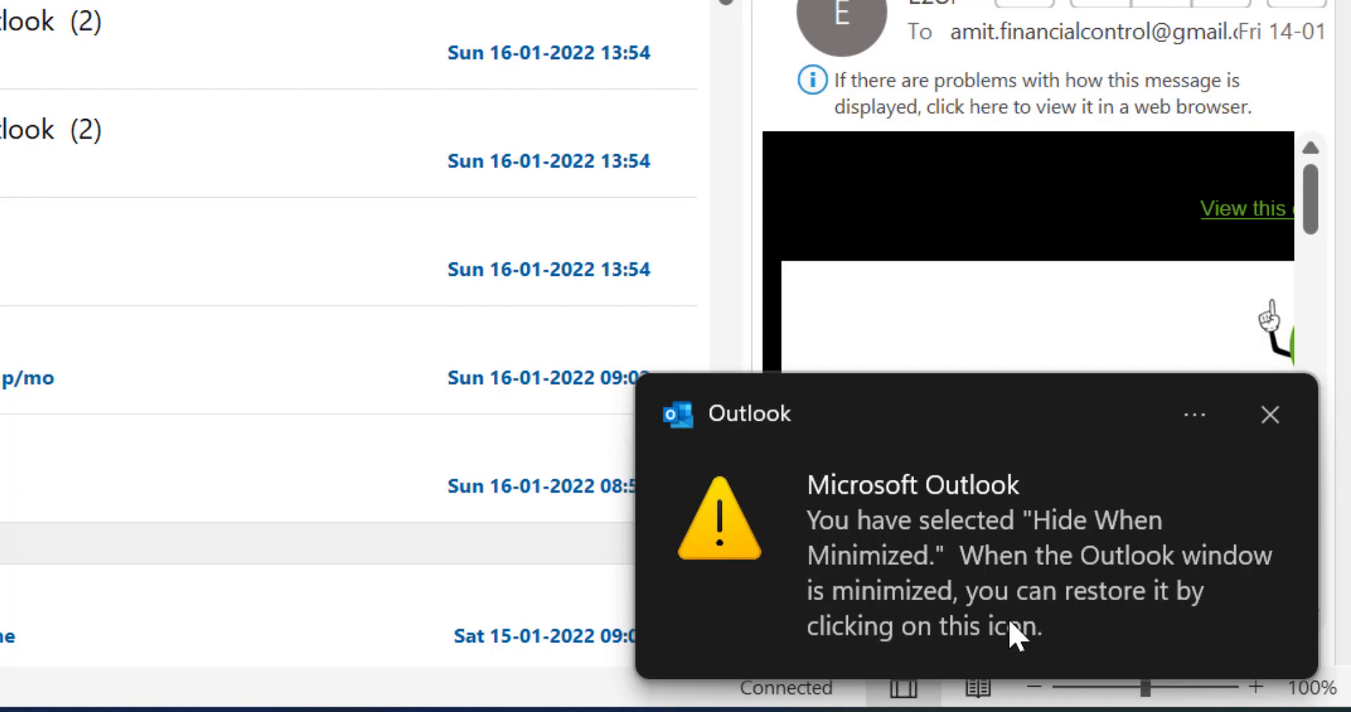